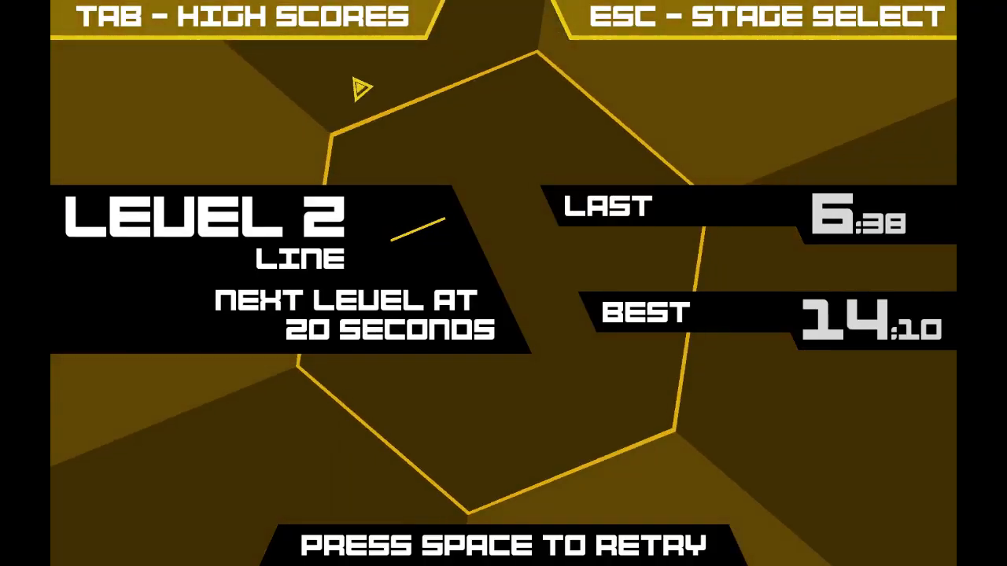
key("space")
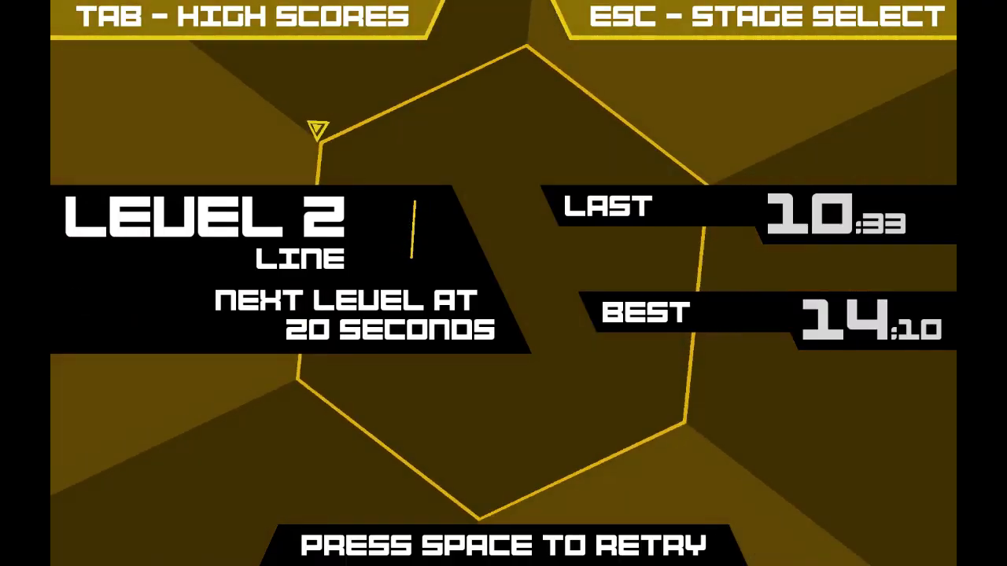
key("space")
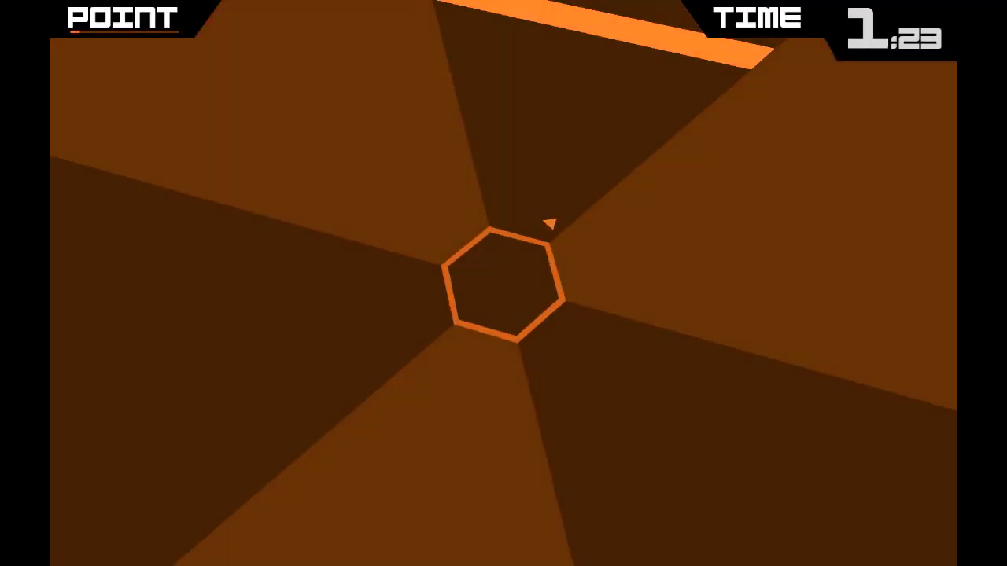